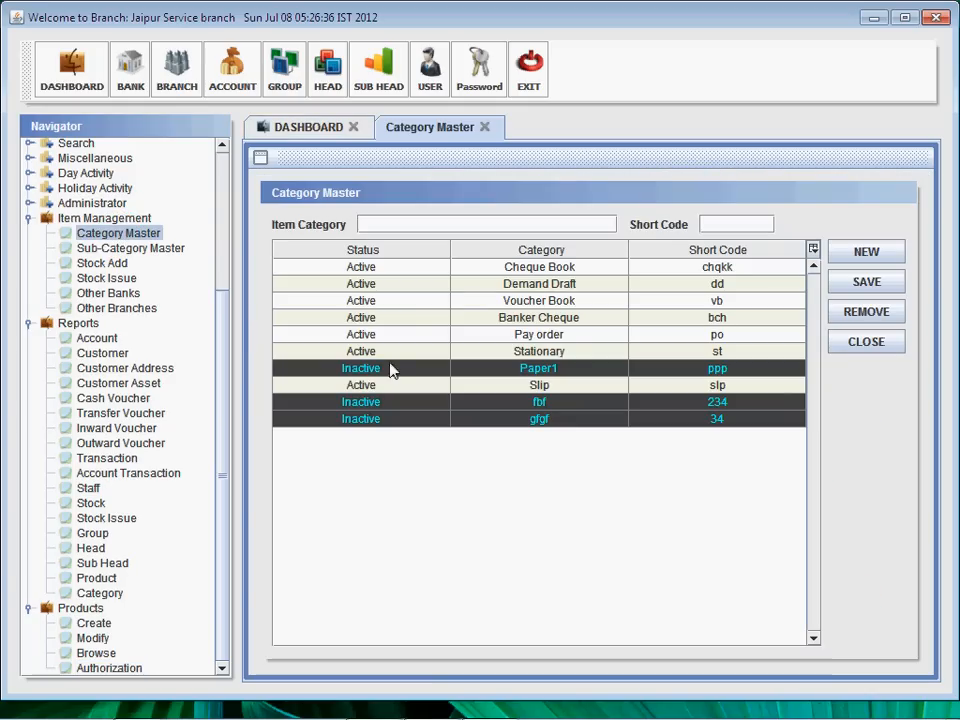
mouse_move(952, 260)
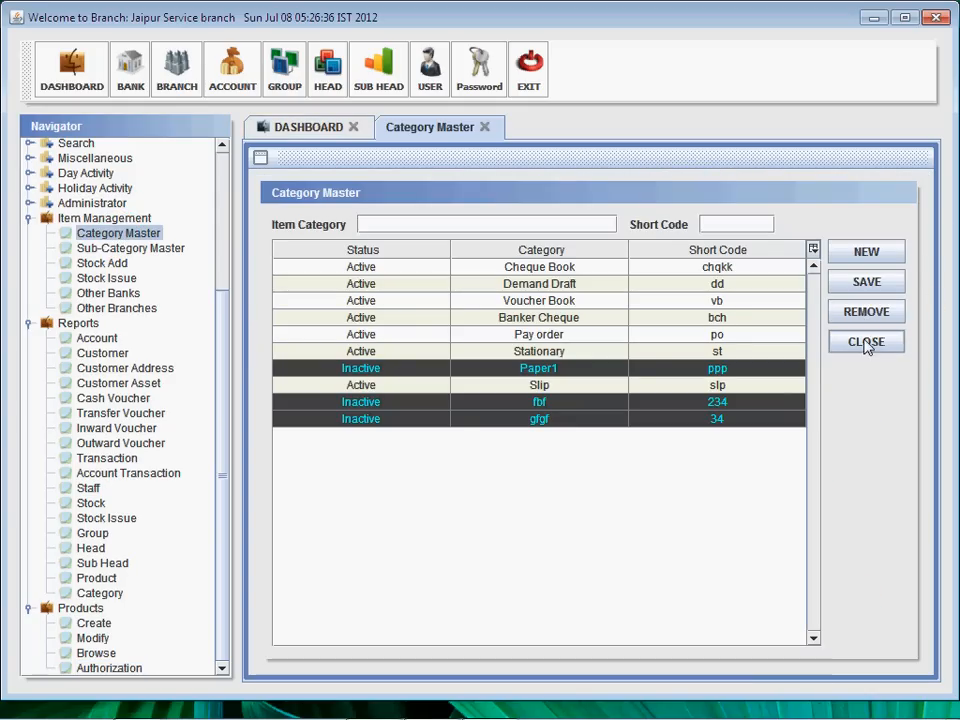
Close Category Master and bring up the empty Sub-Category Master form from the Navigator
left_click(866, 342)
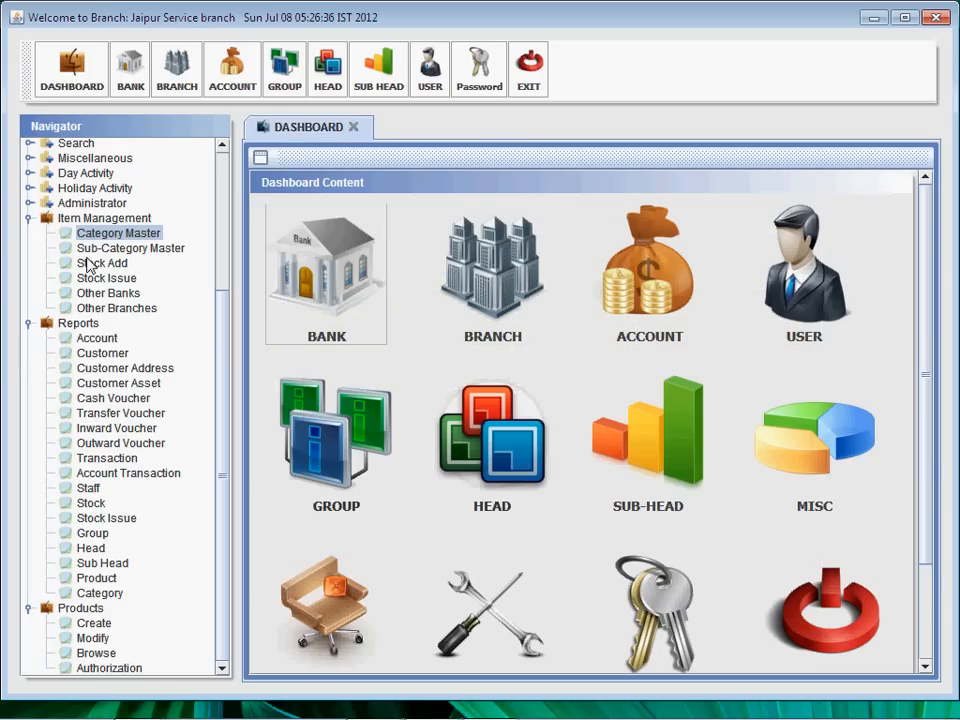
left_click(130, 248)
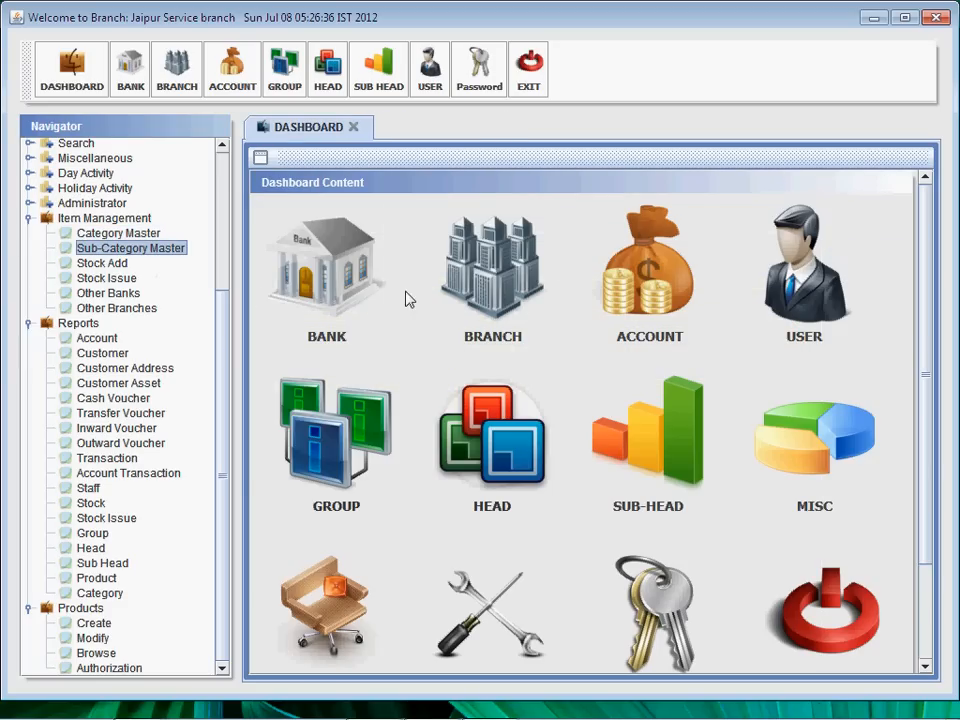
left_click(132, 248)
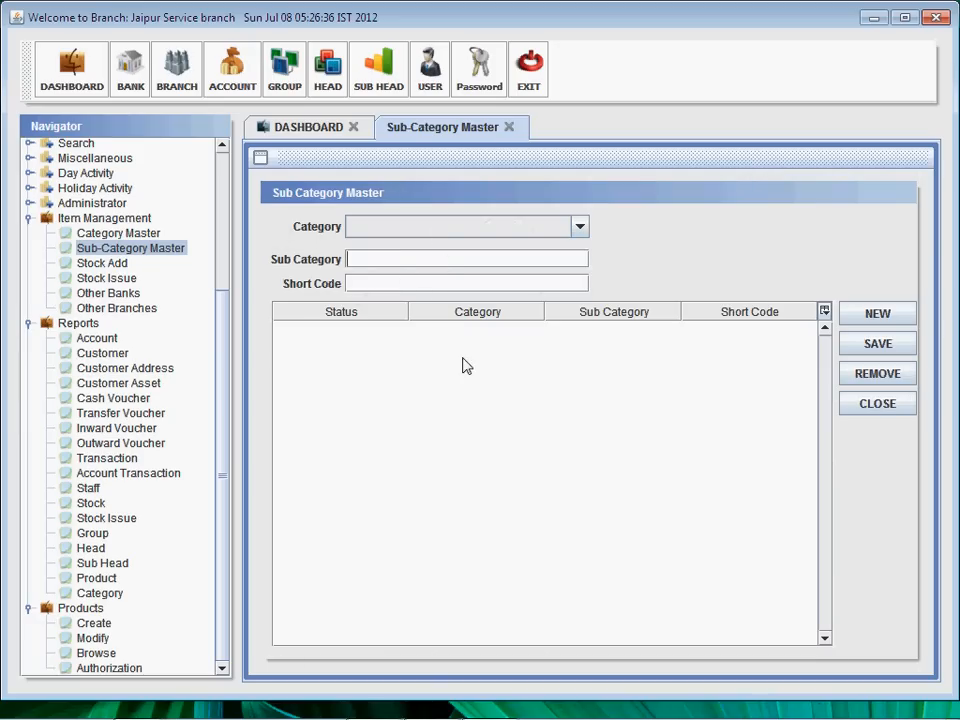
mouse_move(876, 374)
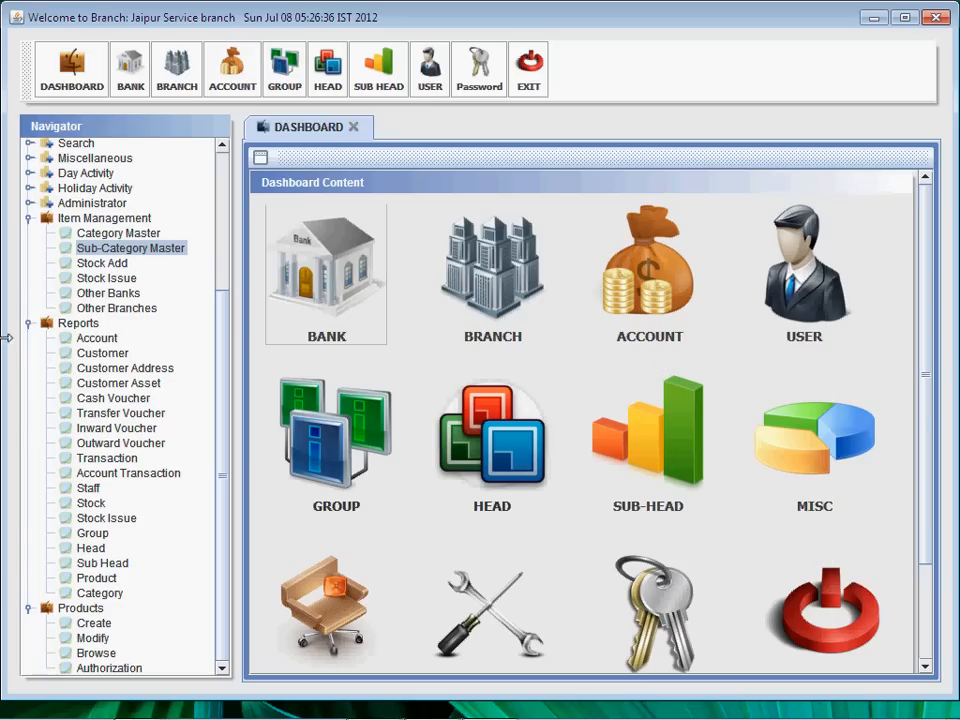
left_click(100, 262)
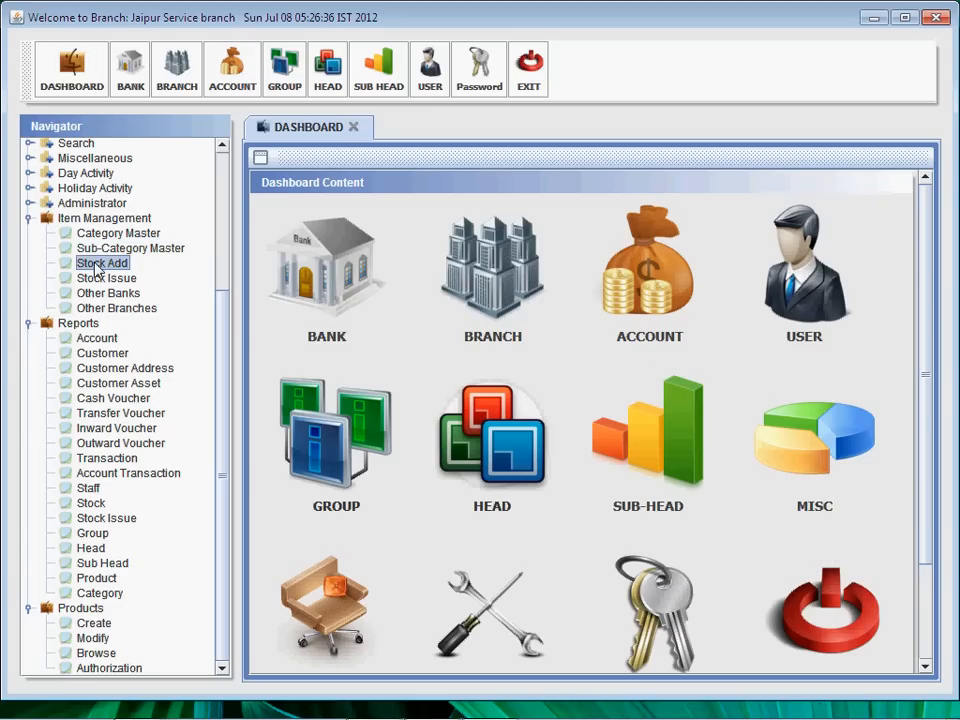
left_click(100, 262)
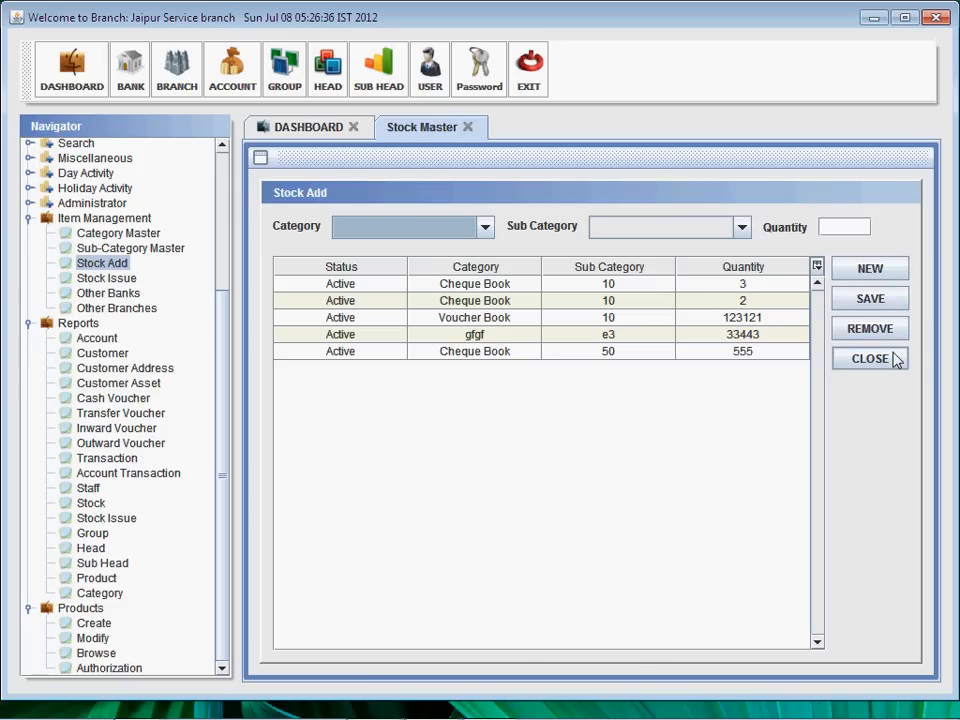
left_click(106, 278)
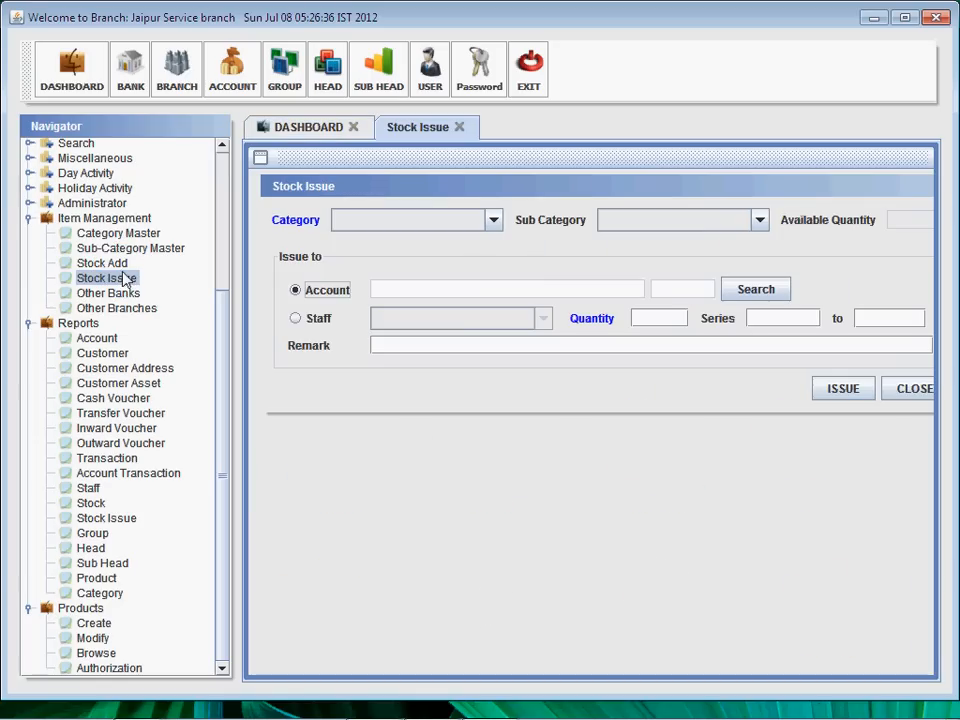
mouse_move(868, 420)
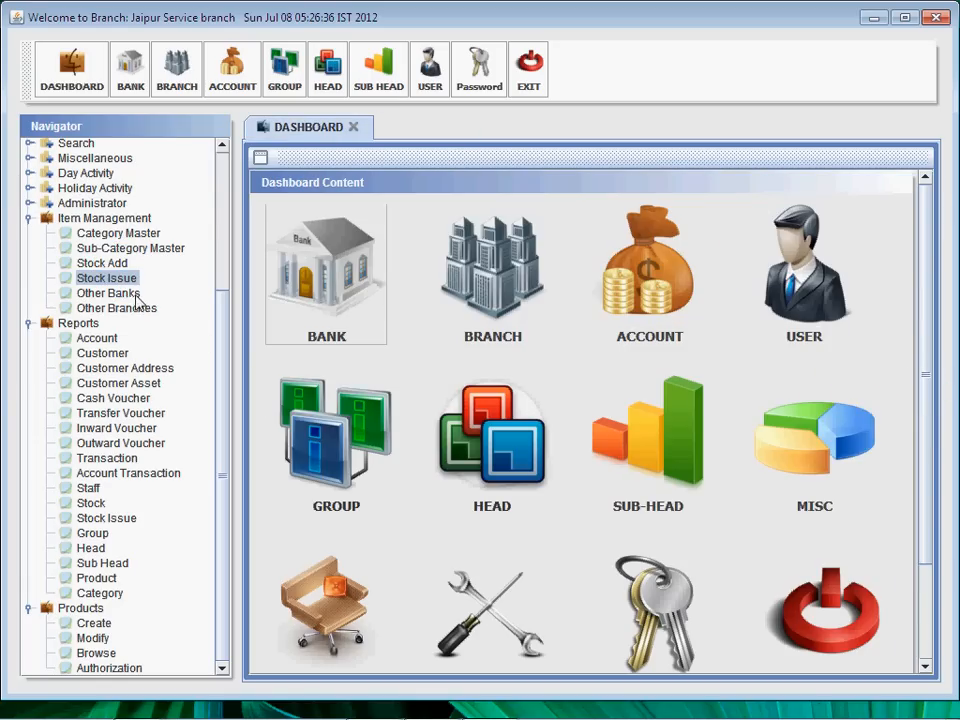
left_click(108, 292)
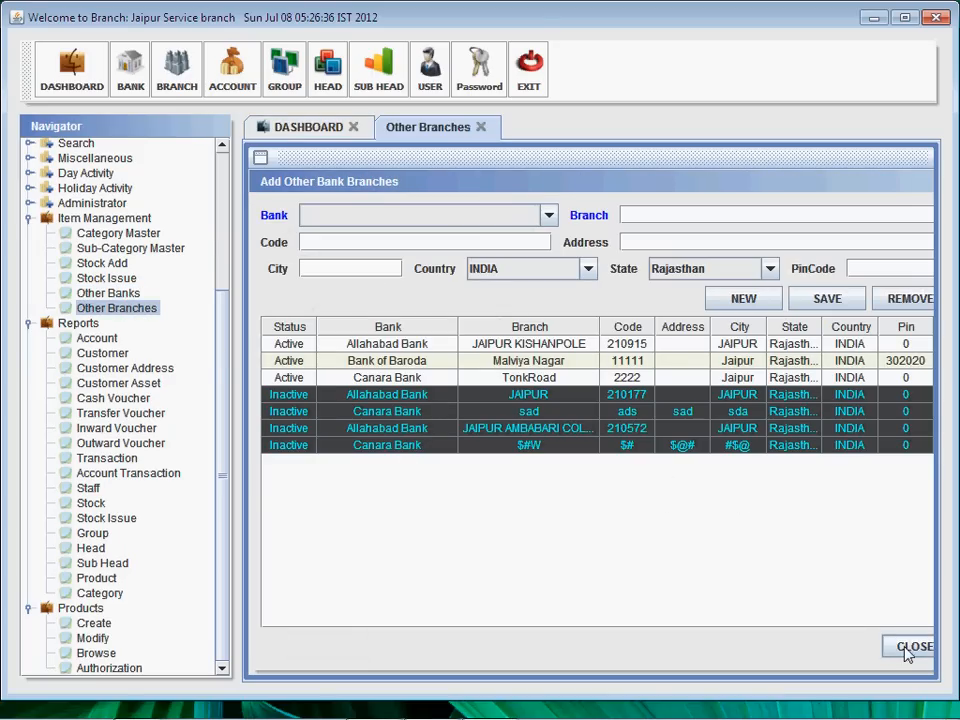
left_click(912, 646)
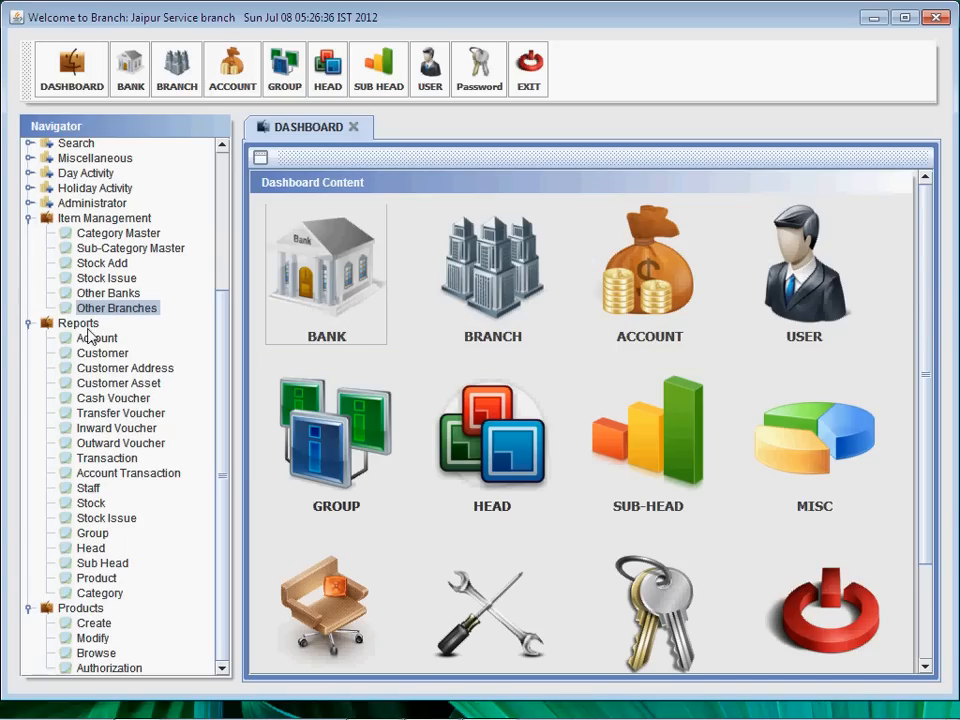
mouse_move(92, 360)
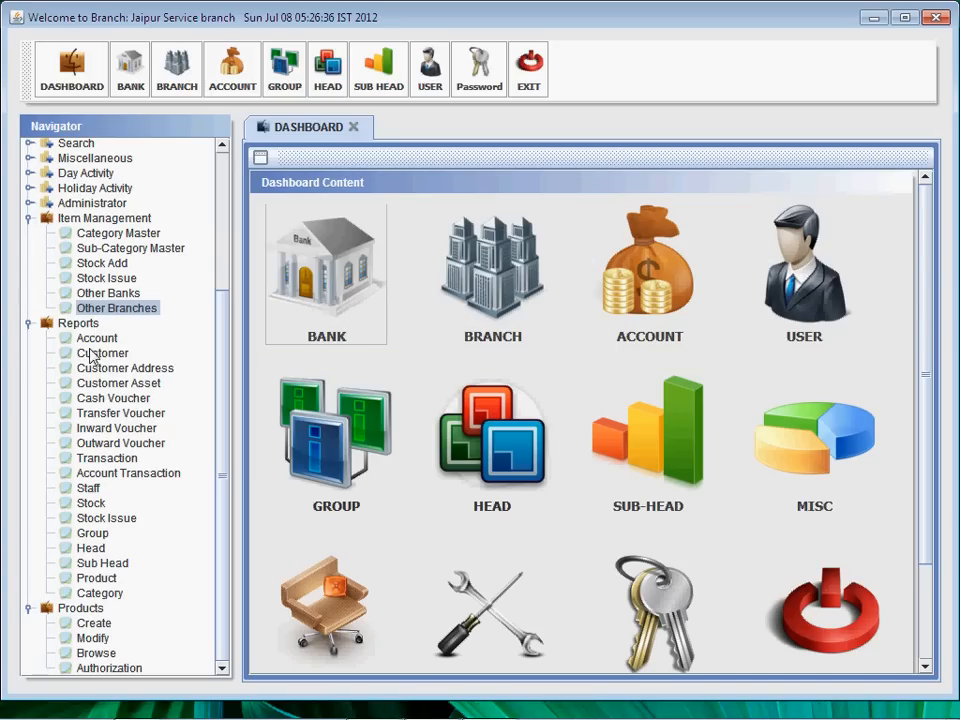
left_click(96, 338)
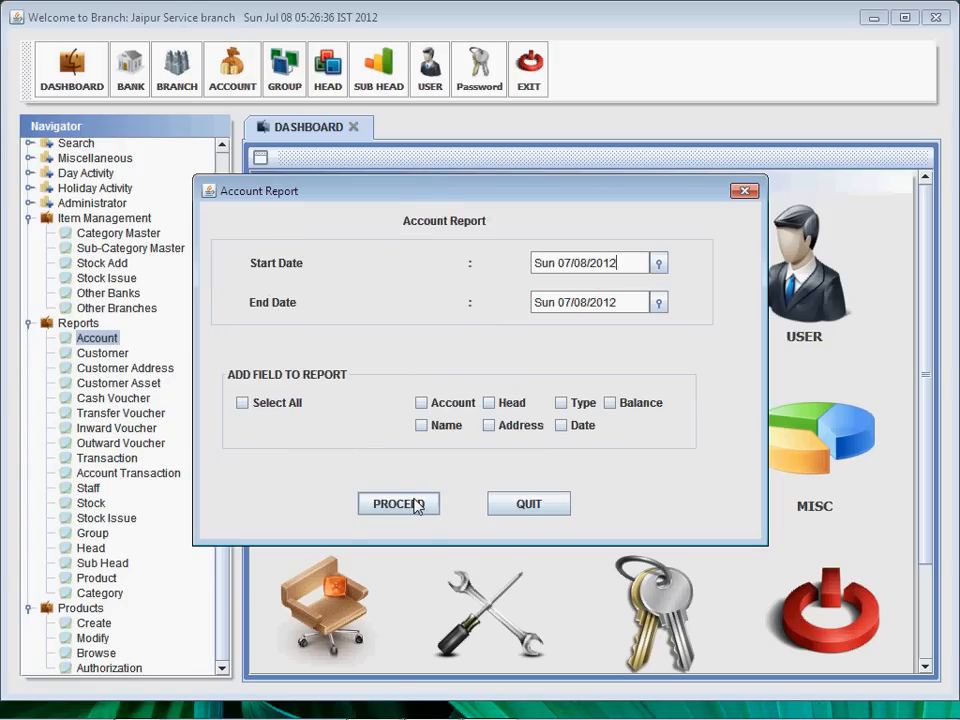
left_click(528, 504)
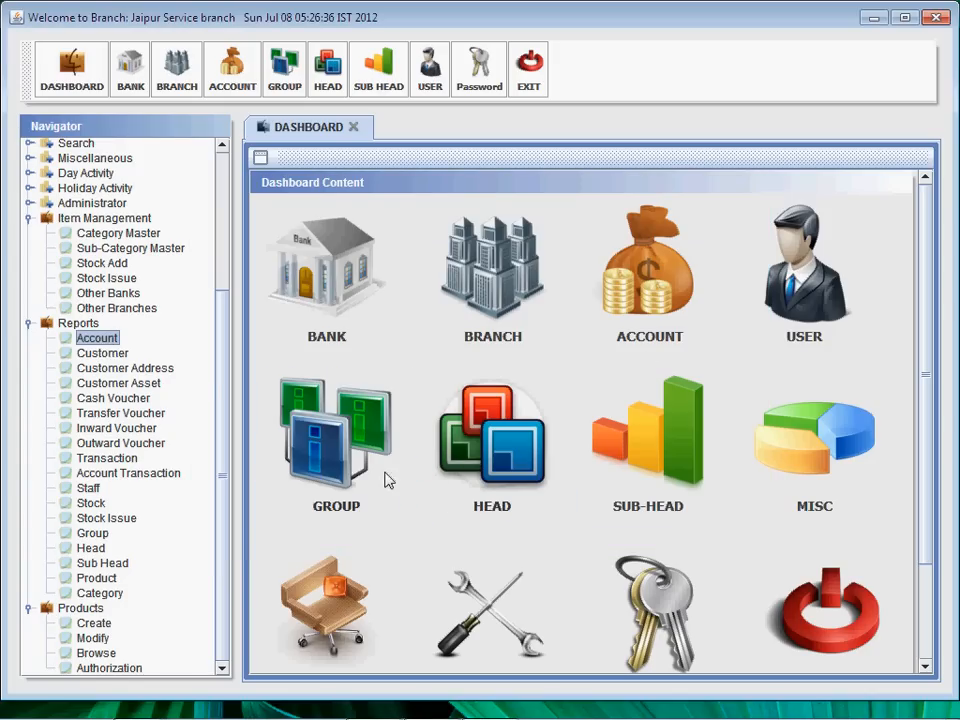
left_click(102, 352)
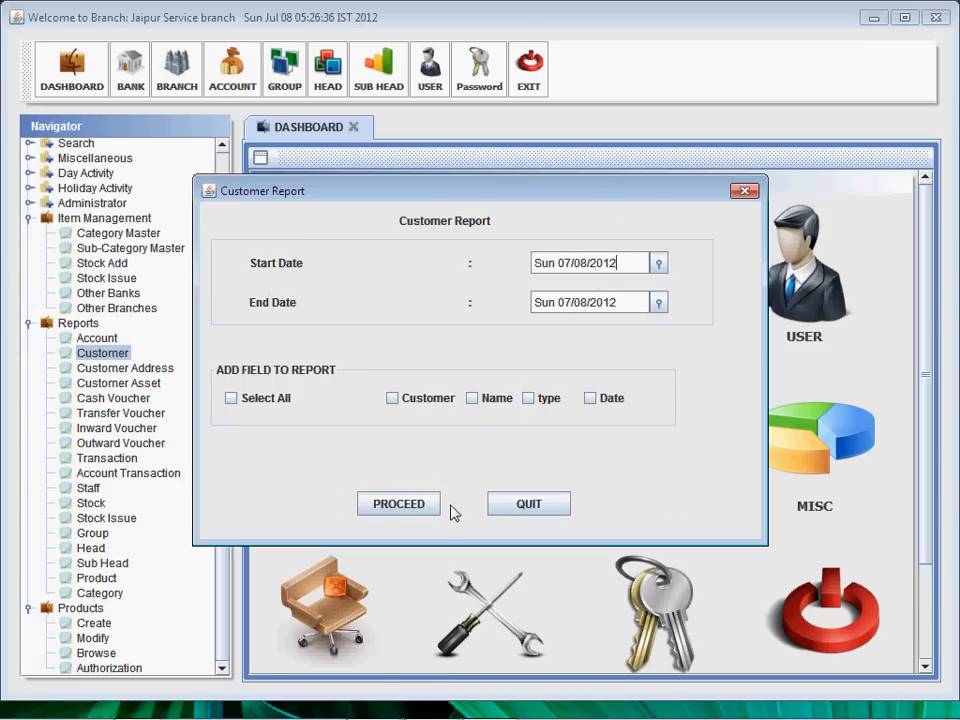
left_click(528, 504)
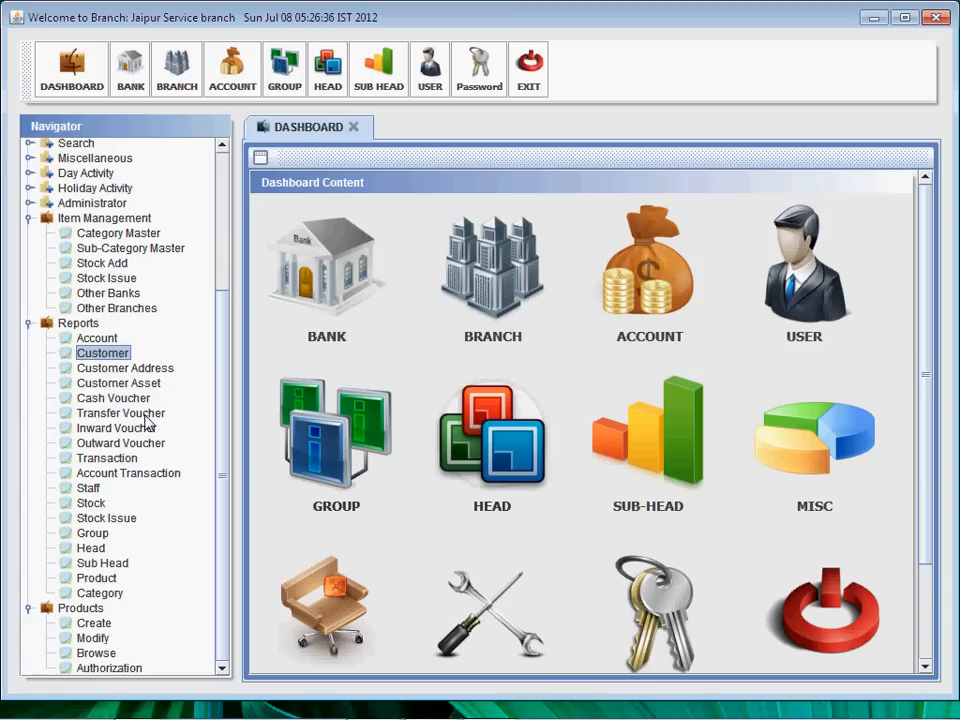
mouse_move(144, 396)
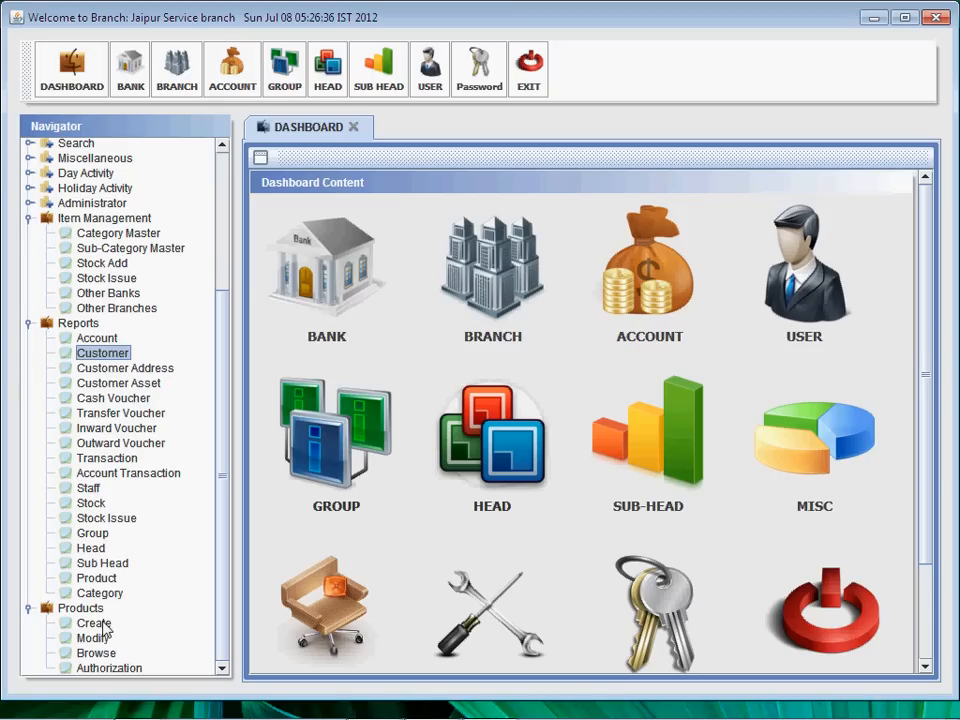
mouse_move(84, 620)
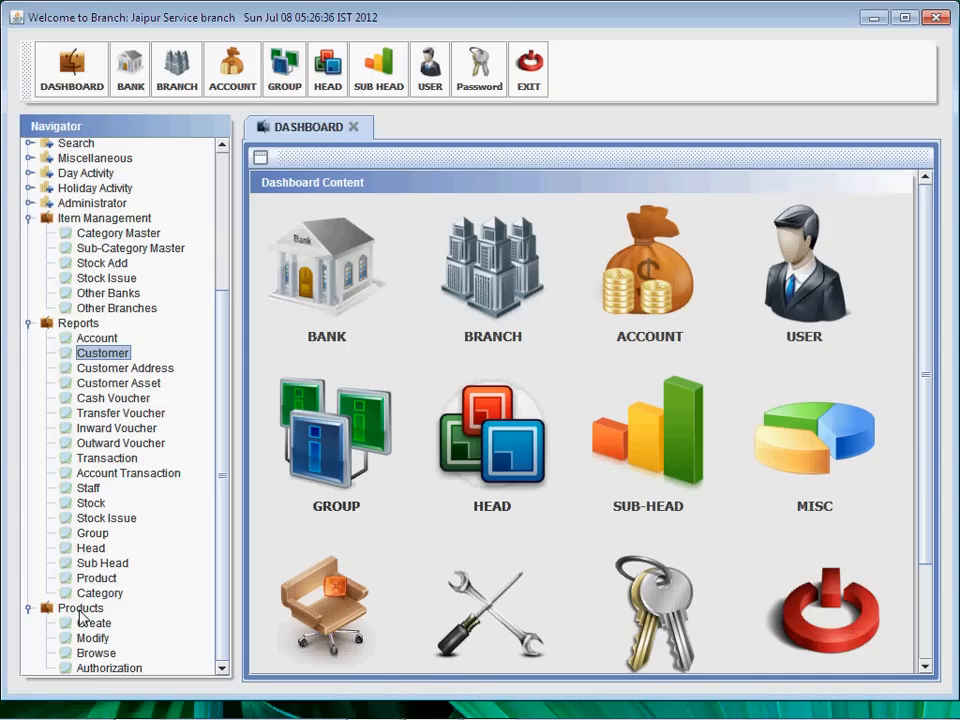
left_click(80, 608)
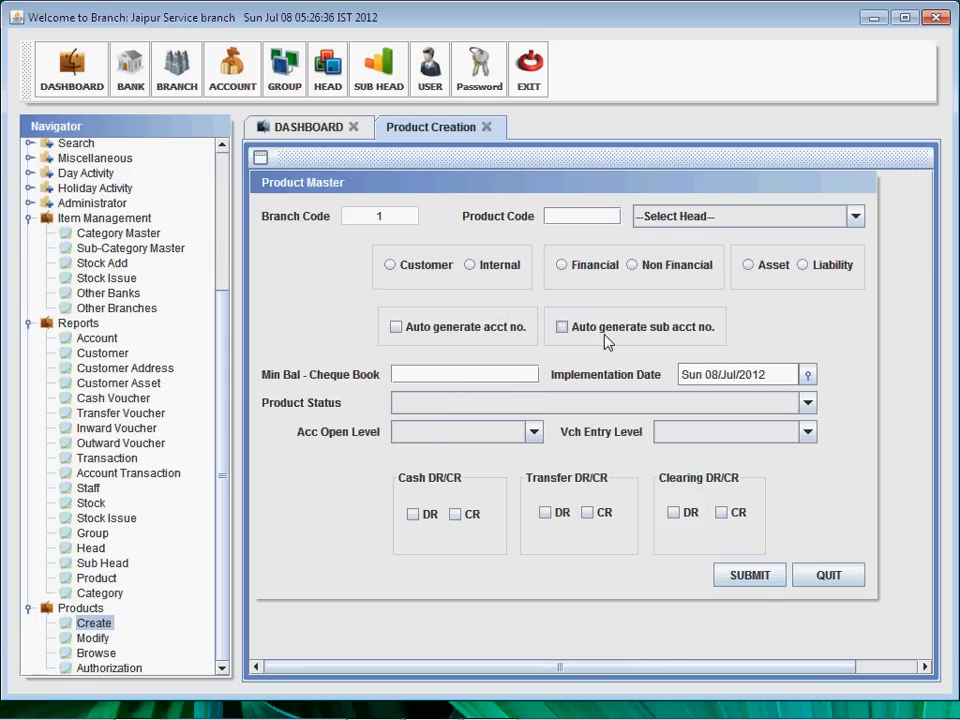
mouse_move(678, 410)
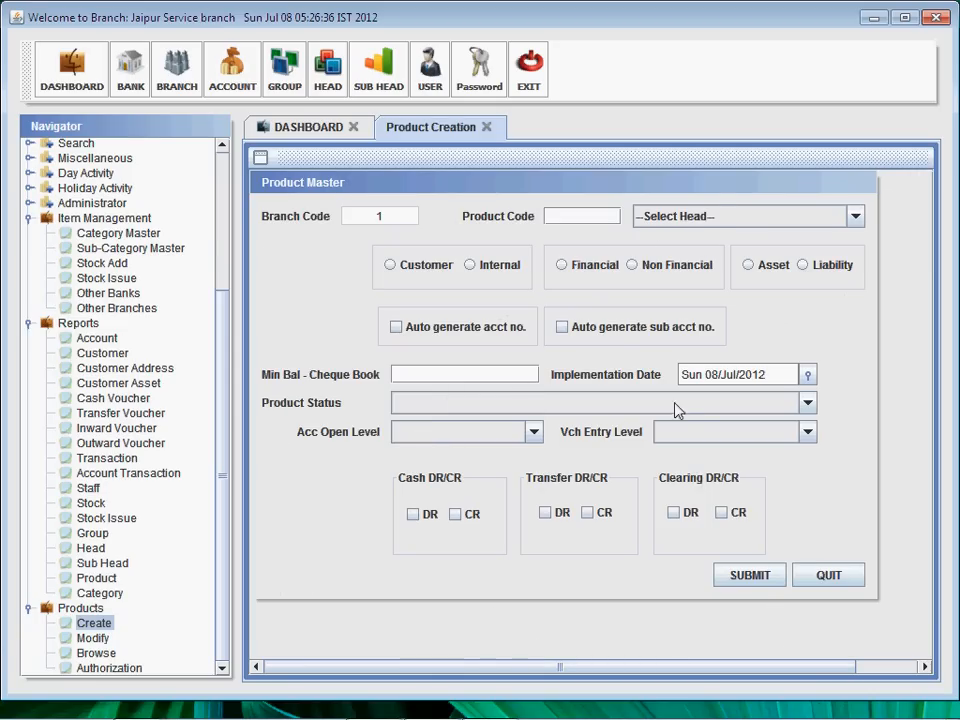
mouse_move(750, 576)
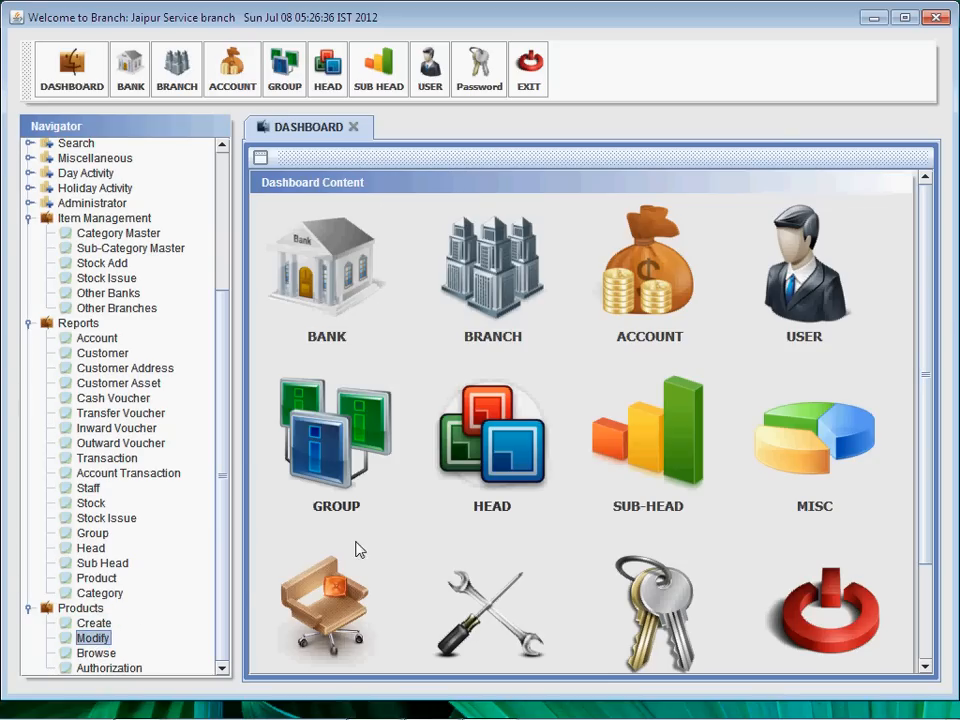
Cancel the product Modify and Browse lists, then show the Authorization list with products 181, 248 and 285
left_click(92, 638)
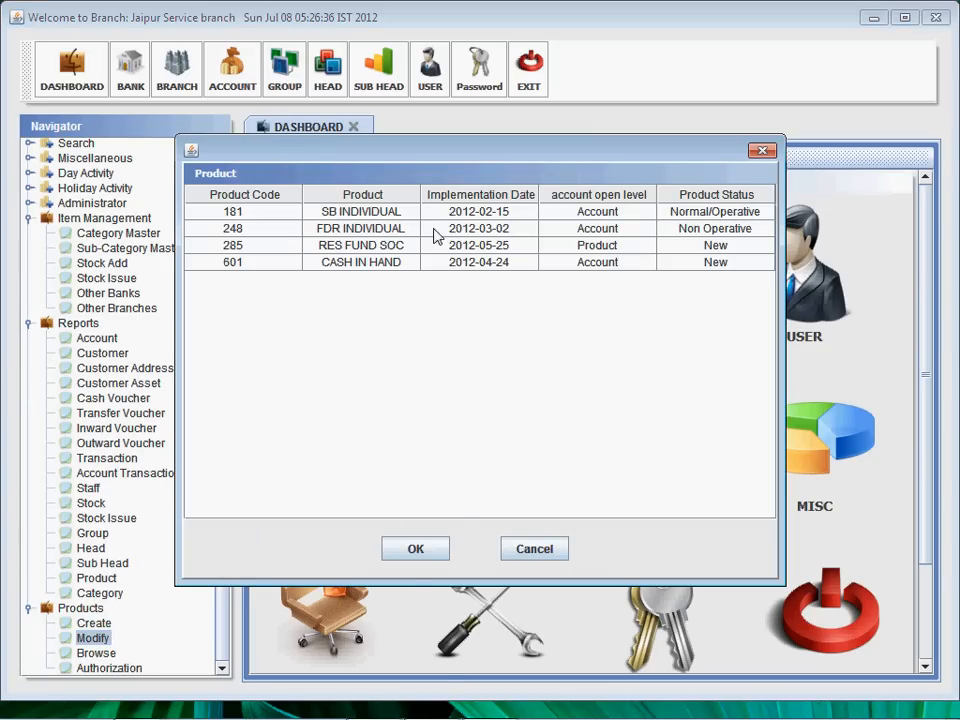
mouse_move(534, 548)
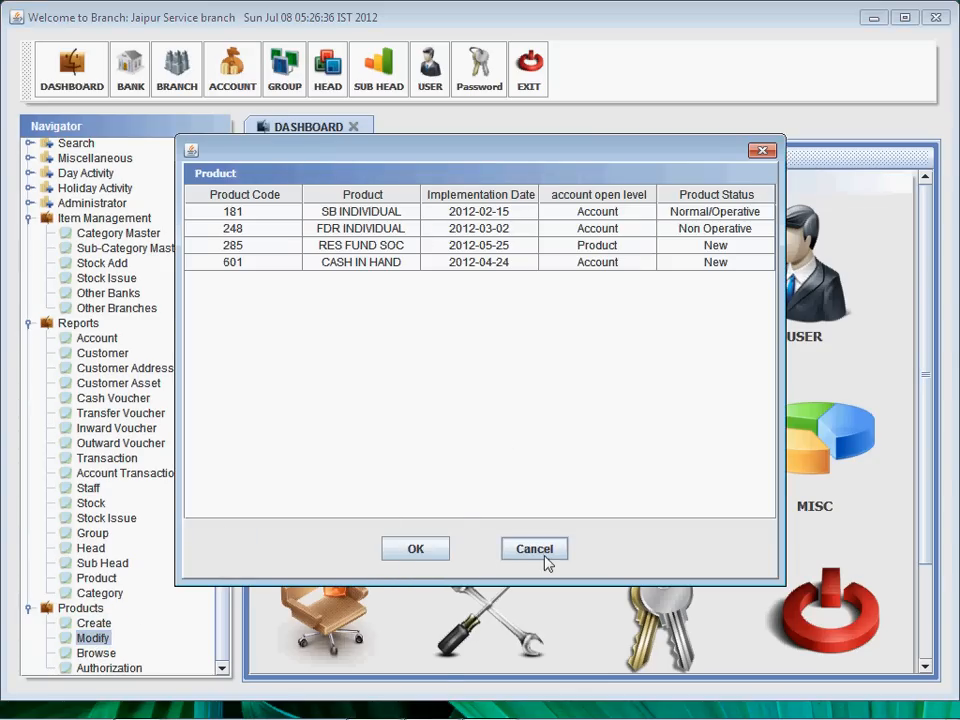
left_click(534, 548)
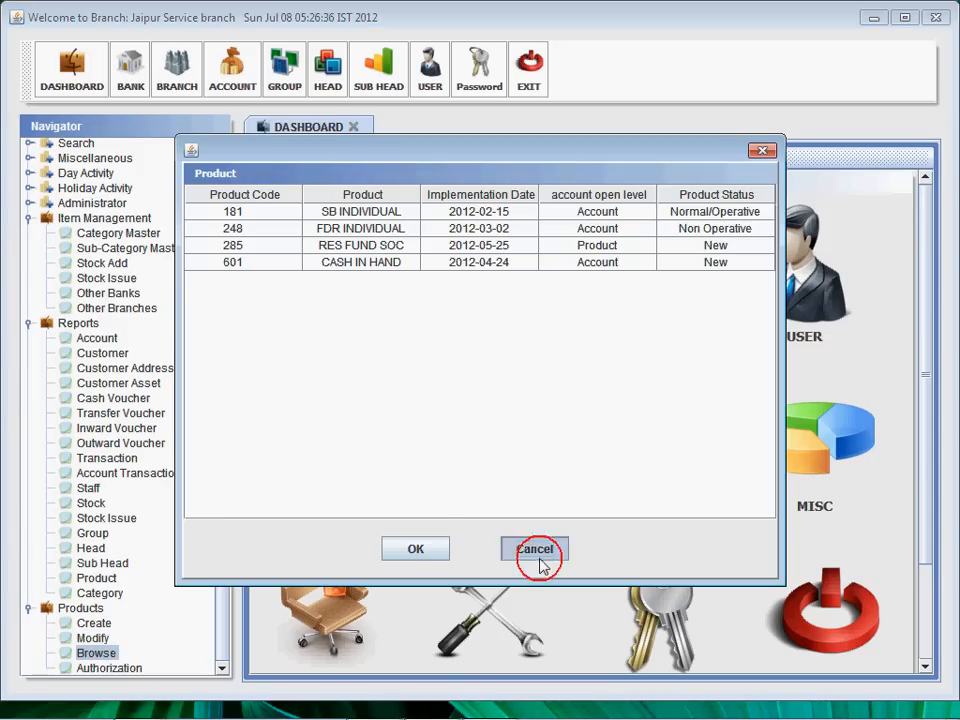
left_click(534, 548)
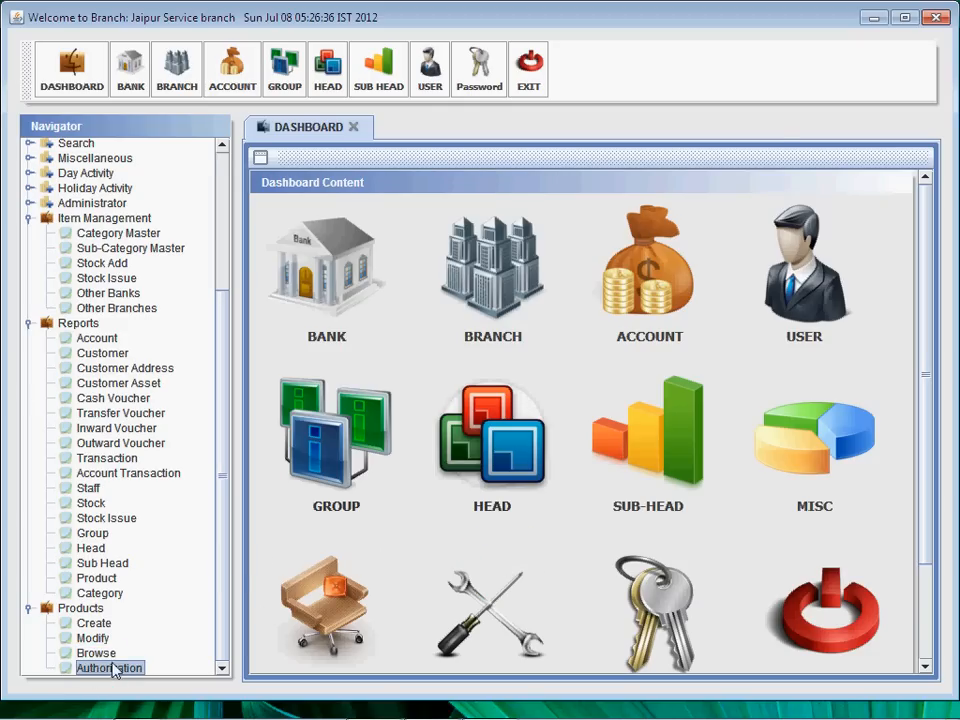
left_click(108, 668)
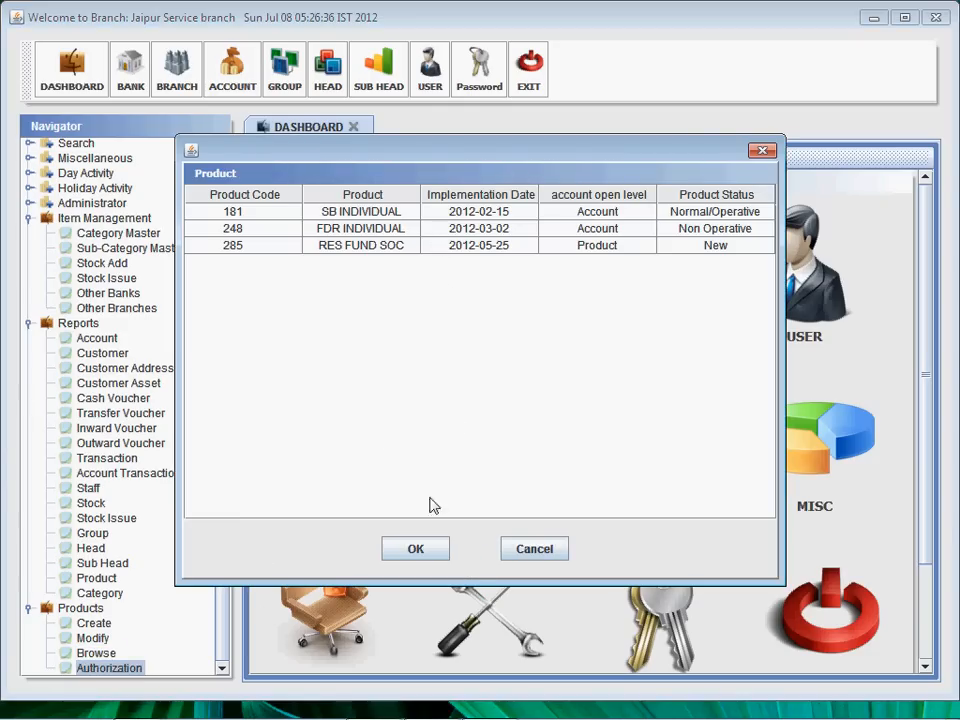